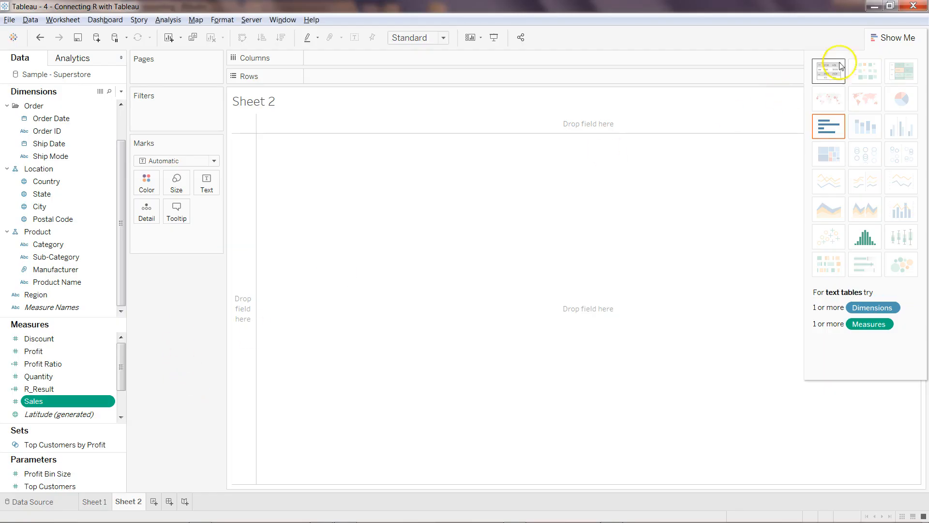
Step: Select the Discount measure and bring the Show Me chart suggestions back
left_click(40, 389)
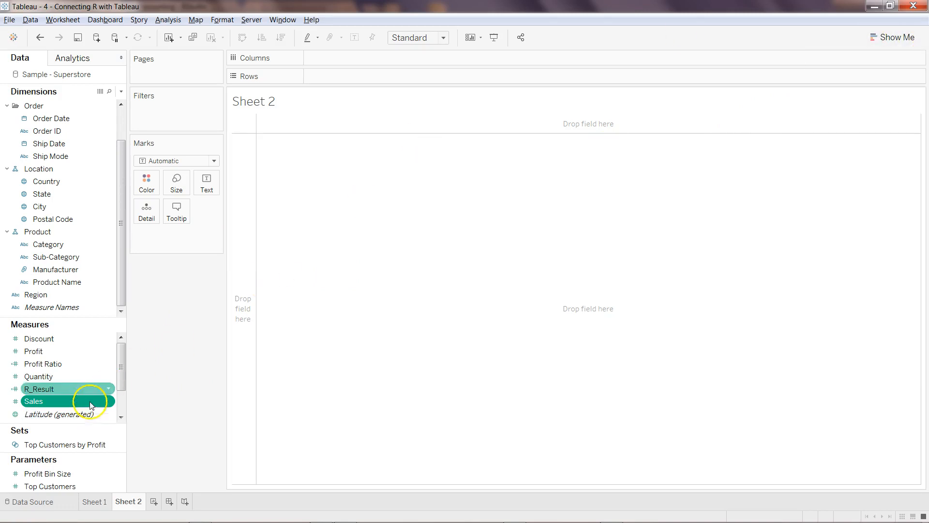
left_click(34, 401)
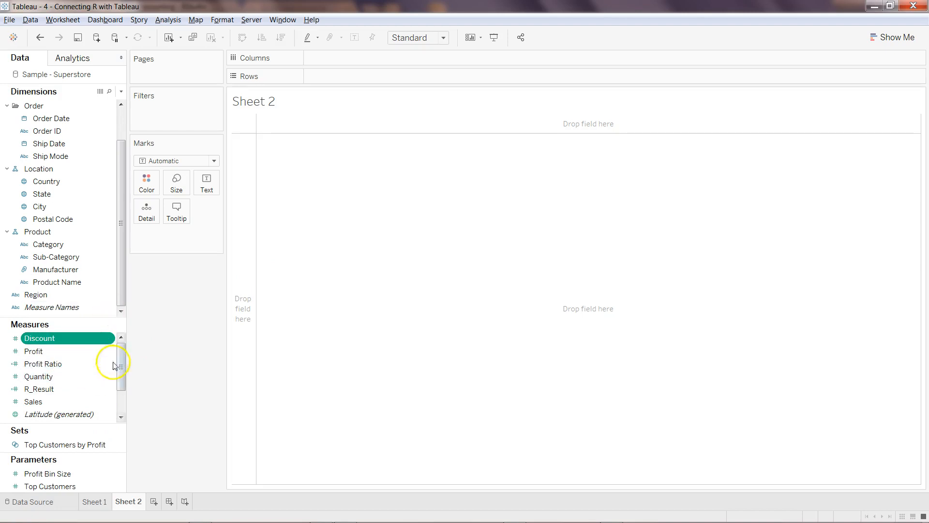
left_click(898, 37)
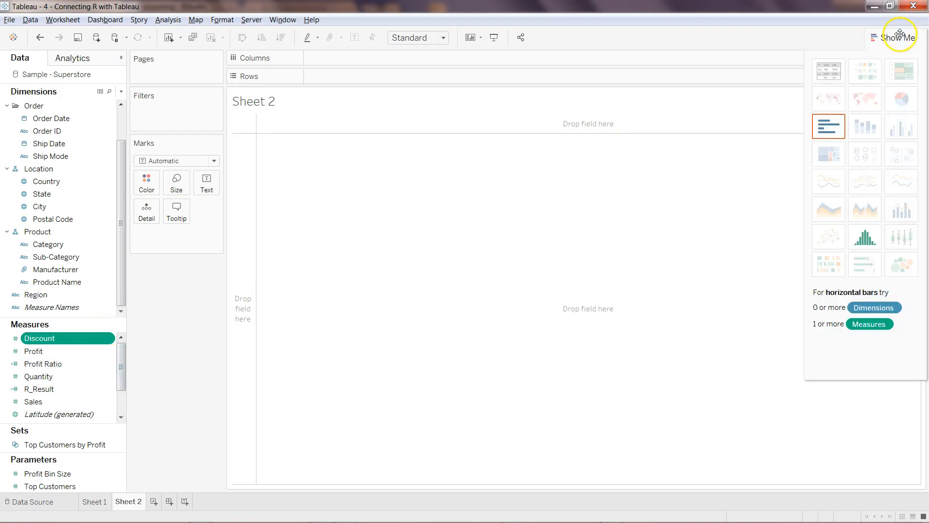
mouse_move(864, 240)
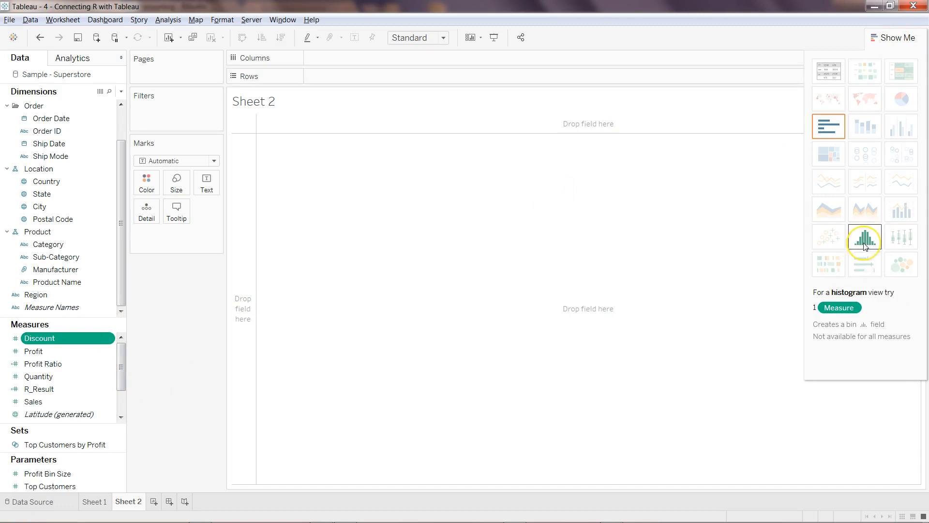
mouse_move(864, 264)
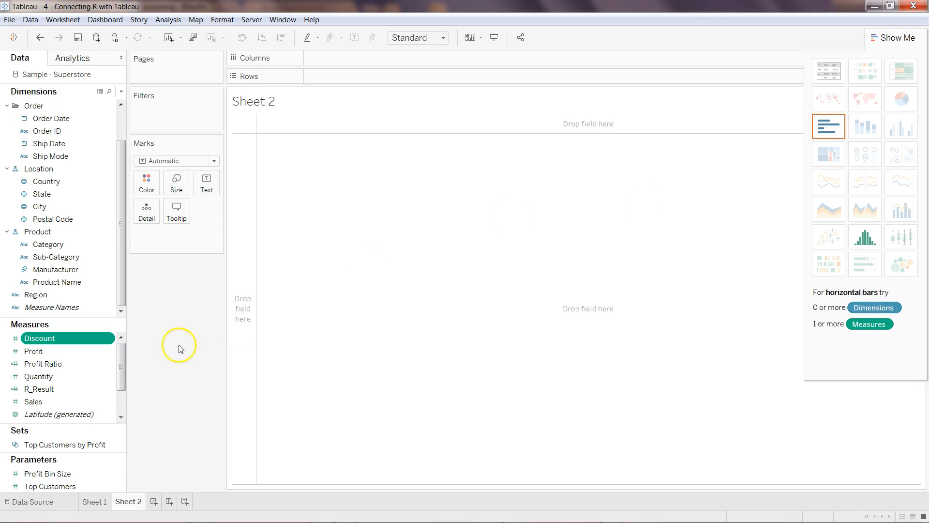
Step: Build a Quantity histogram and select the new Quantity (bin) dimension
left_click(39, 376)
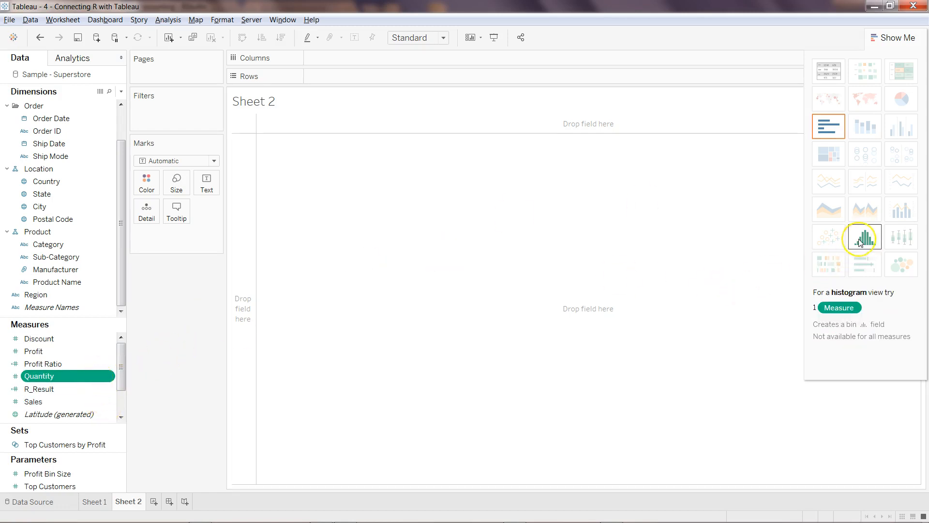
left_click(863, 237)
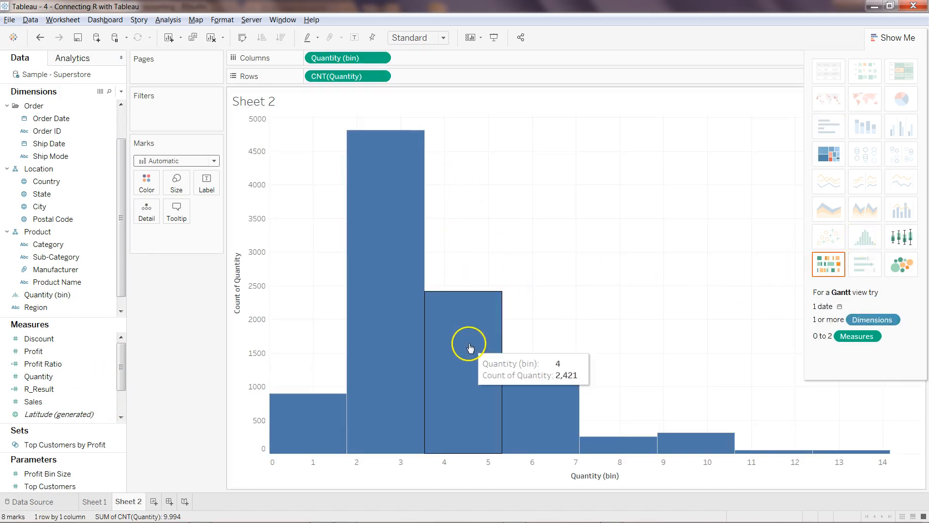
mouse_move(533, 329)
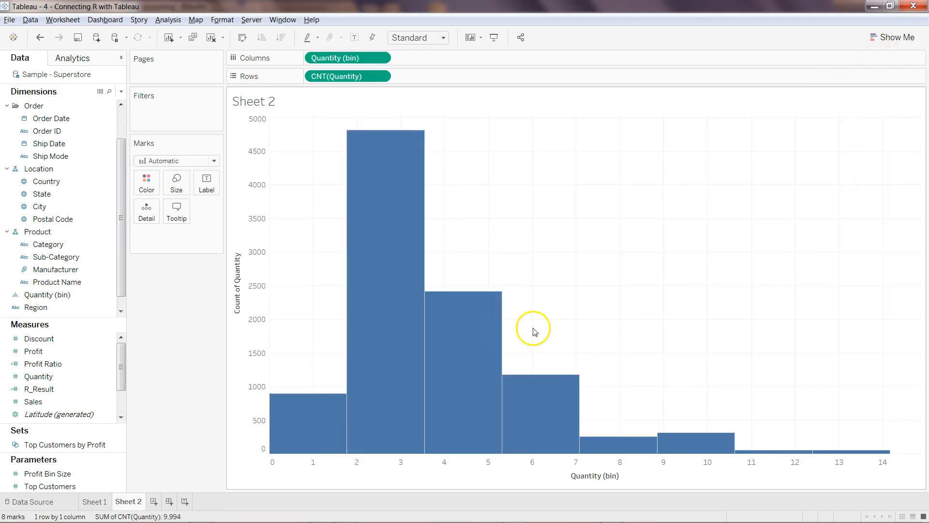
mouse_move(351, 461)
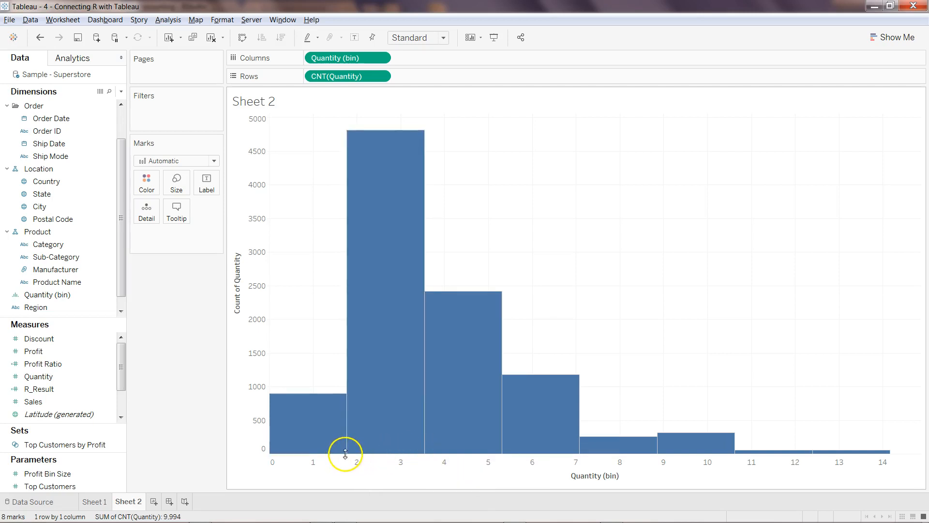
mouse_move(361, 459)
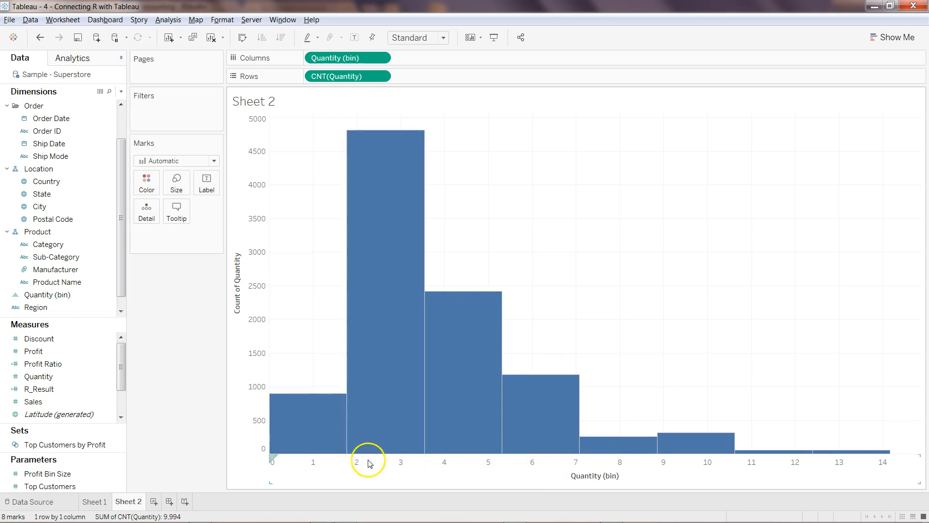
mouse_move(420, 454)
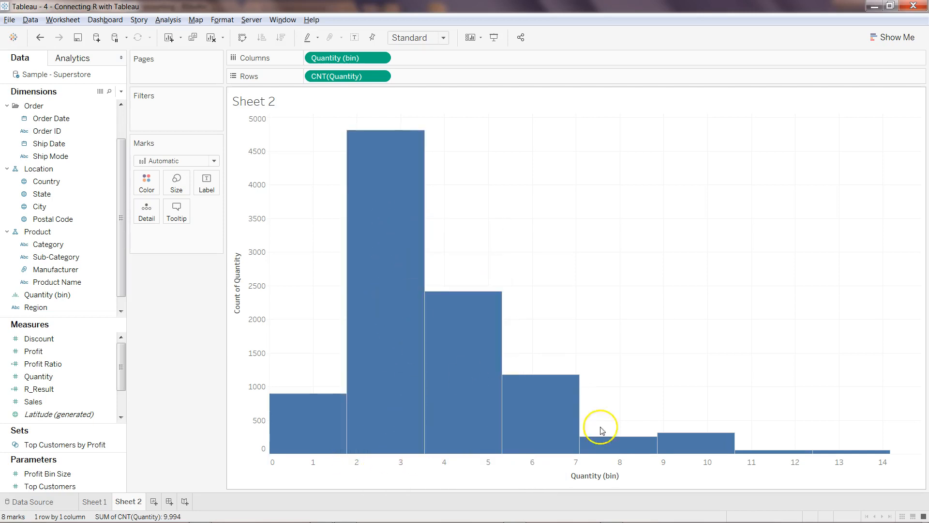
mouse_move(385, 279)
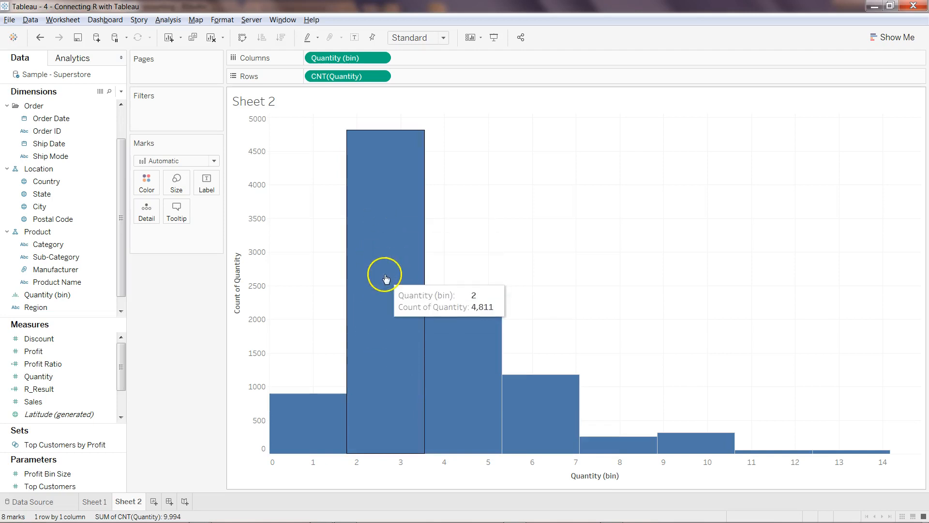
mouse_move(356, 319)
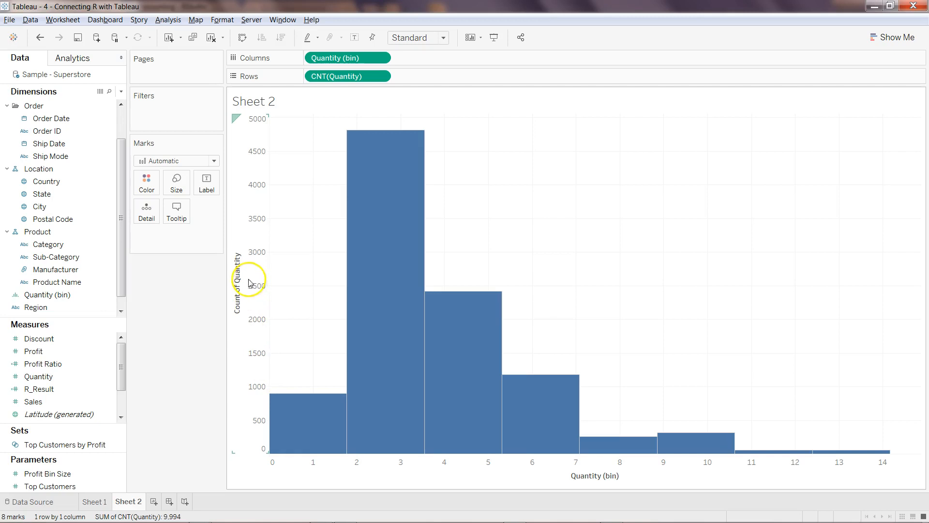
mouse_move(605, 501)
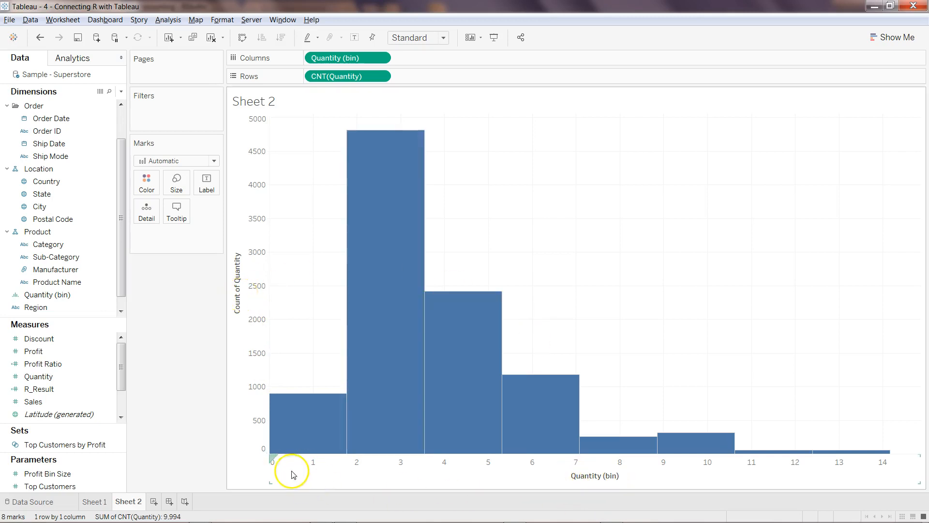
mouse_move(308, 471)
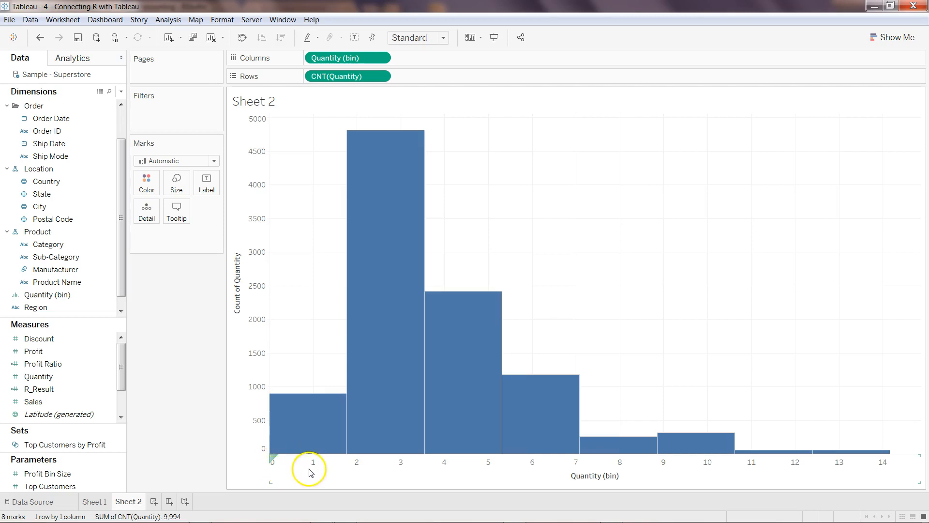
mouse_move(390, 470)
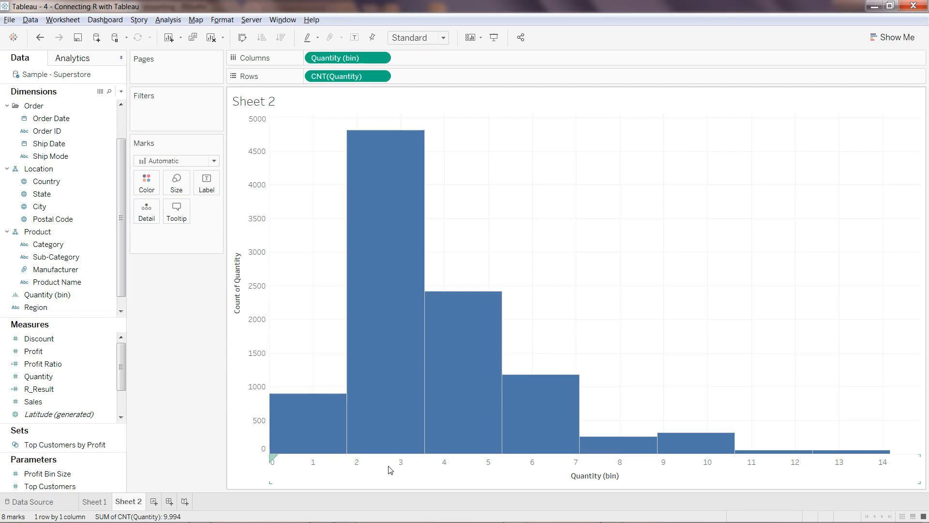
mouse_move(390, 308)
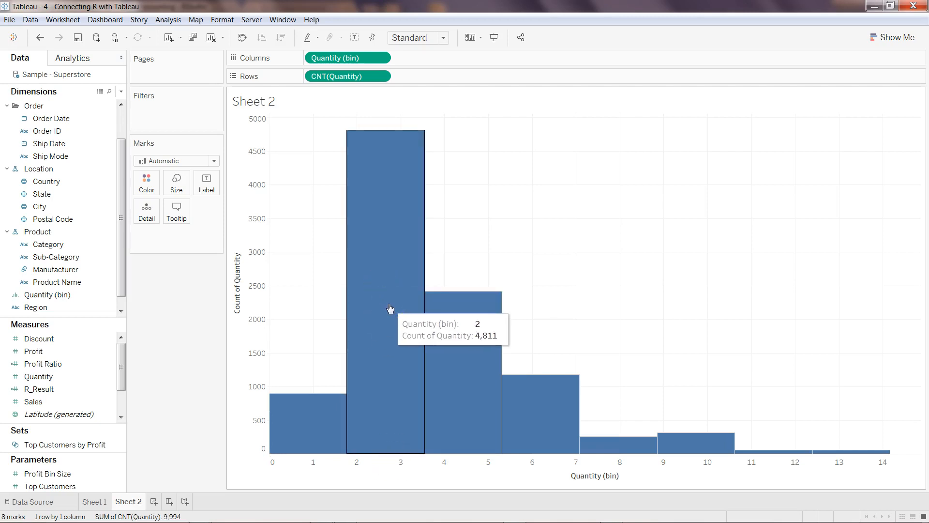
mouse_move(317, 330)
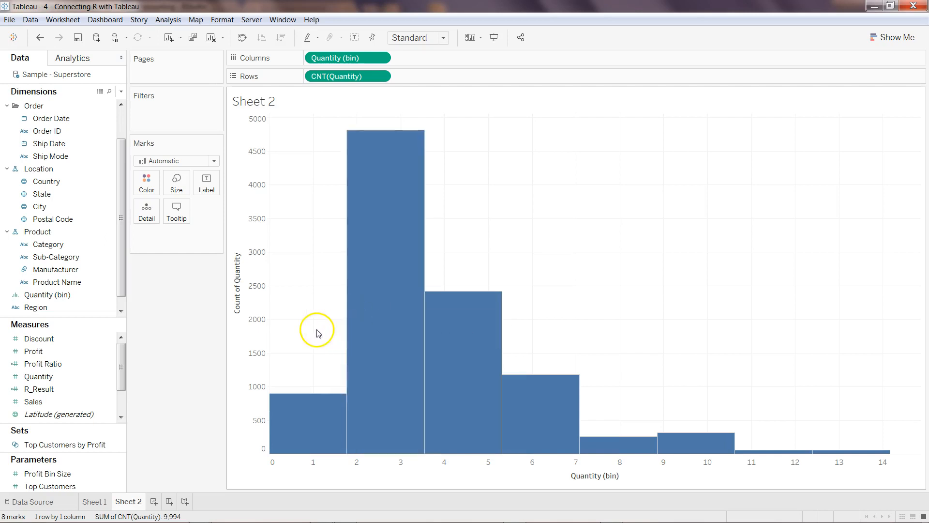
left_click(48, 295)
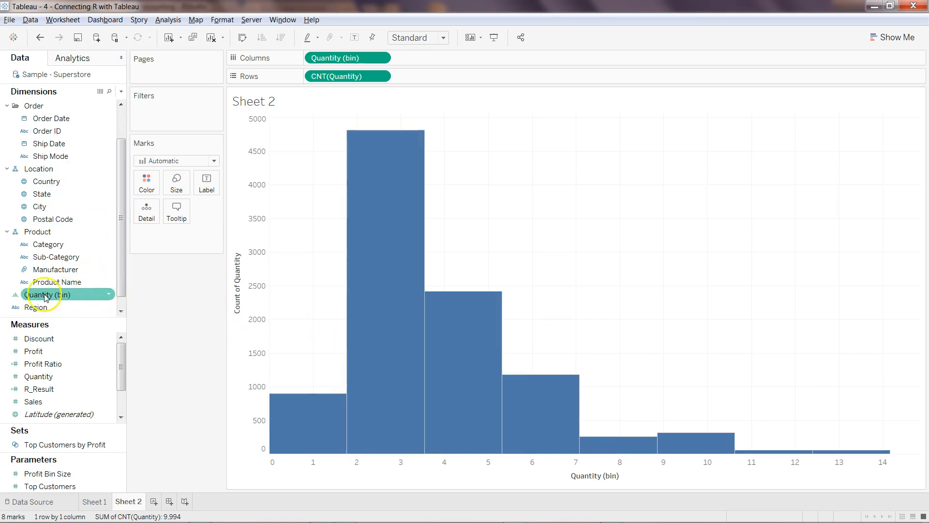
mouse_move(109, 299)
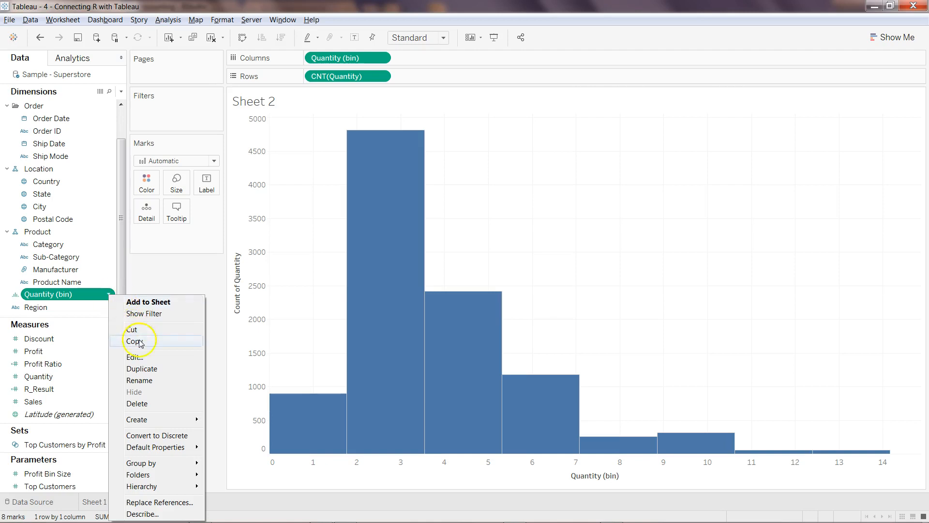
Step: Edit the Quantity (bin) settings and keep the bin size at 2
left_click(134, 357)
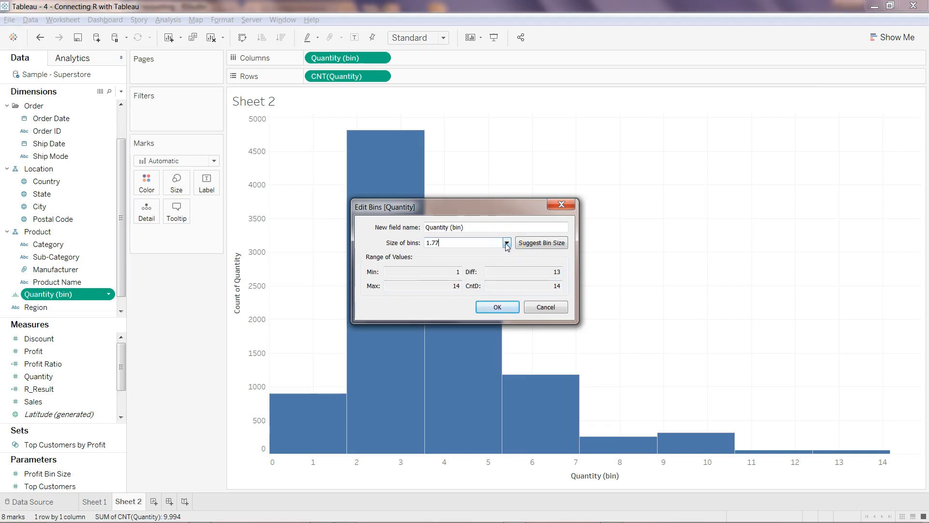
triple_click(465, 242)
type("2")
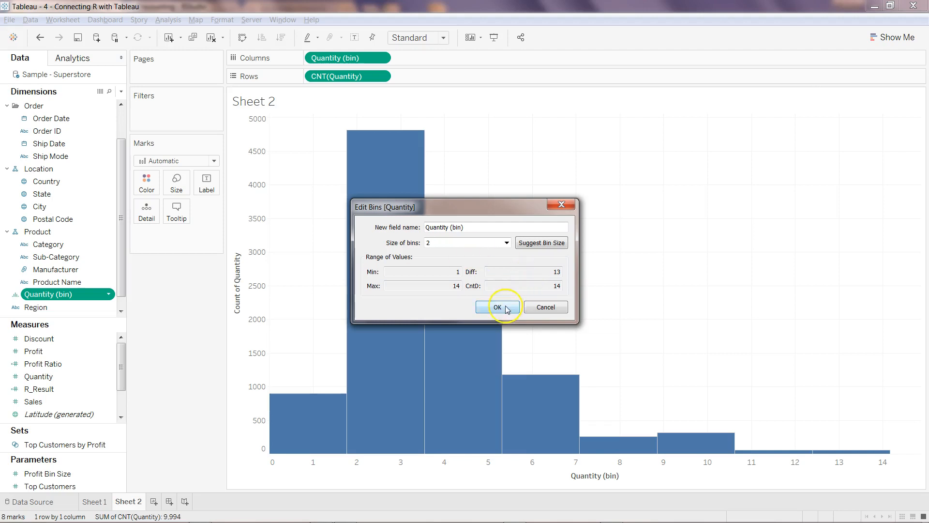
left_click(498, 307)
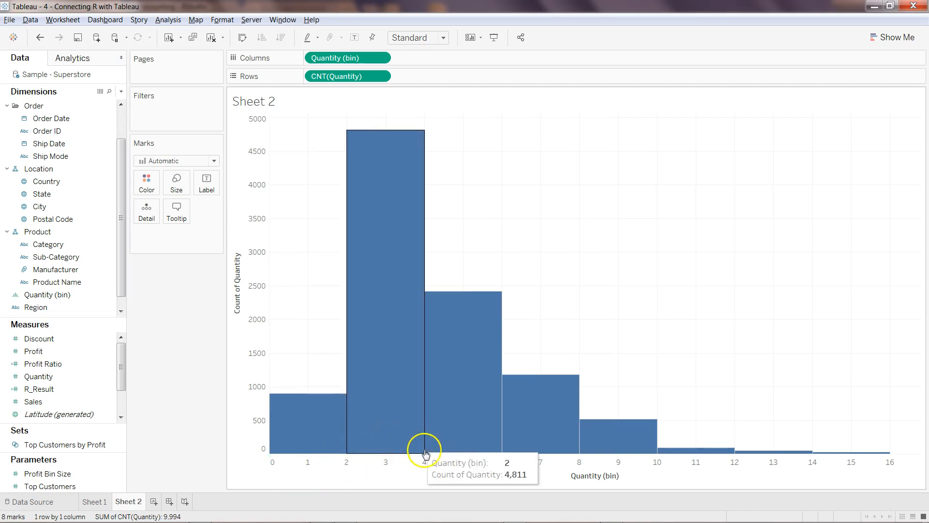
mouse_move(574, 447)
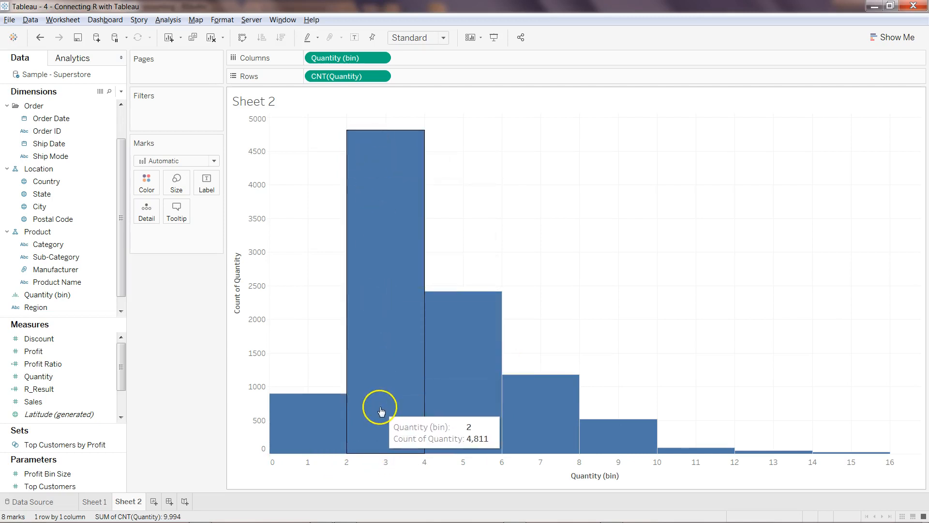
Step: Change the Quantity (bin) size to a custom value of 5
right_click(49, 294)
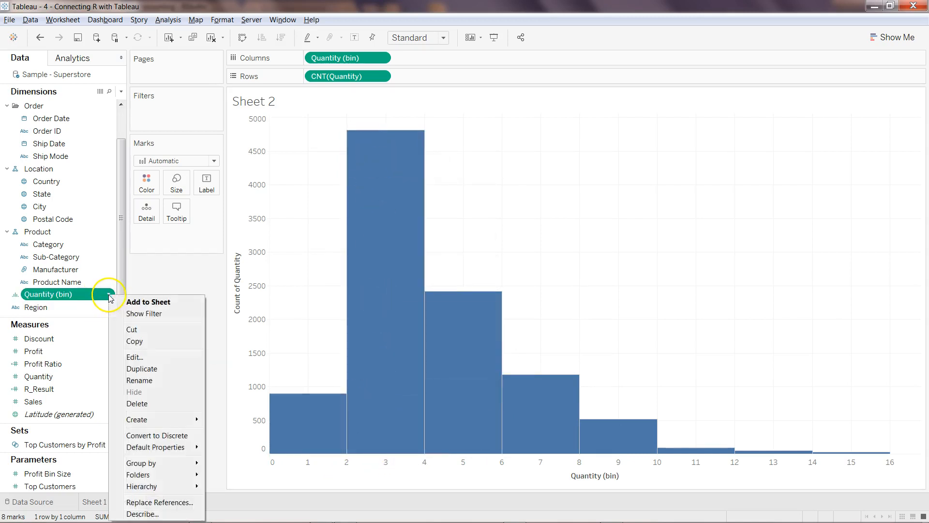
left_click(134, 356)
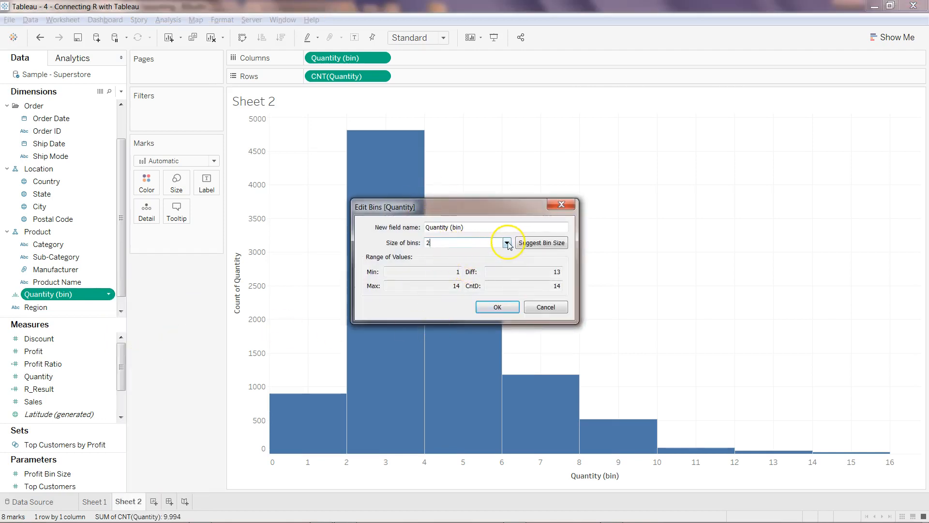
left_click(506, 243)
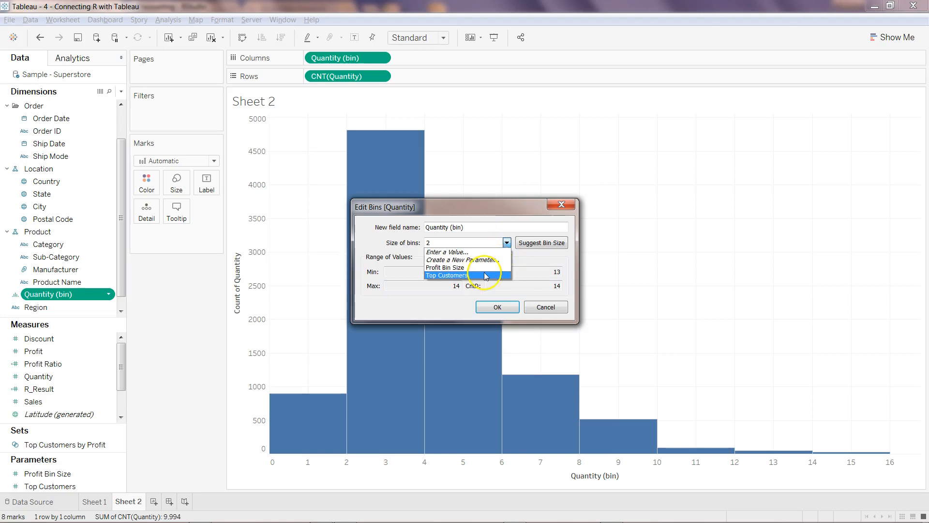
mouse_move(444, 267)
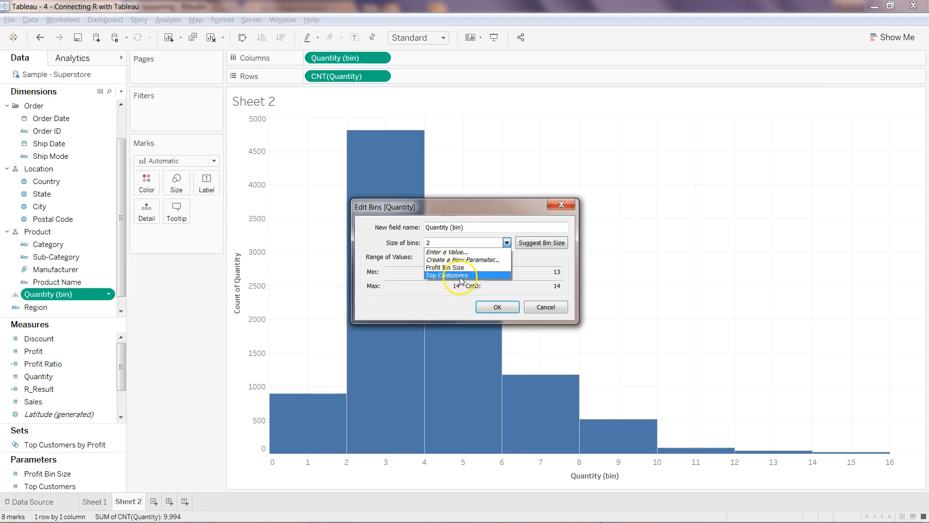
mouse_move(491, 252)
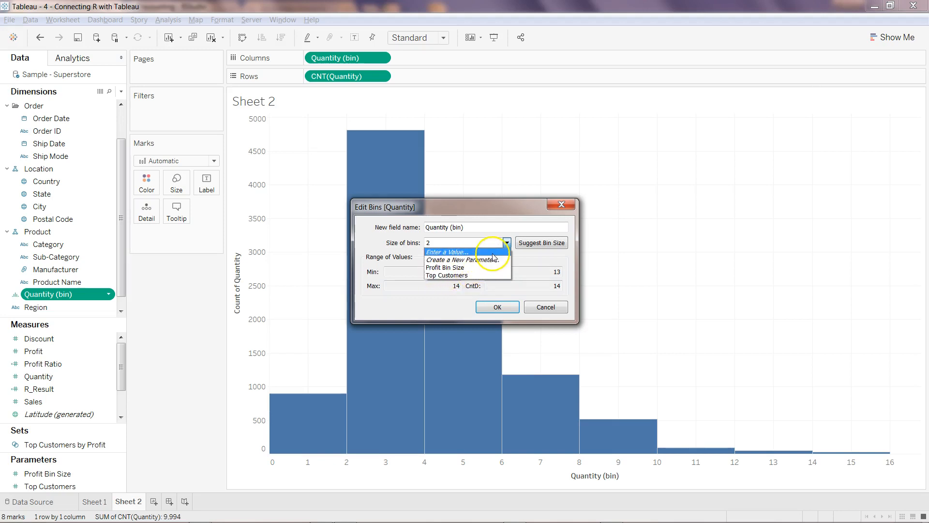
left_click(465, 242)
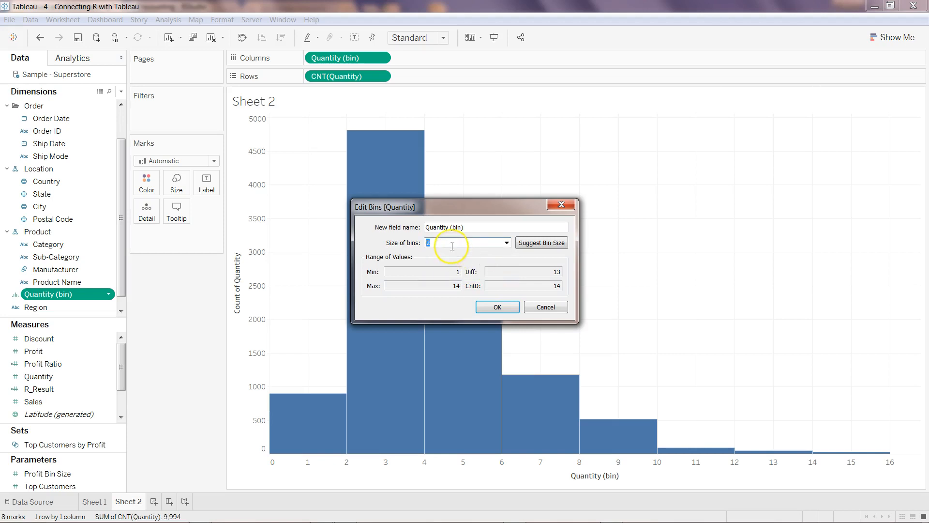
mouse_move(488, 274)
type("5")
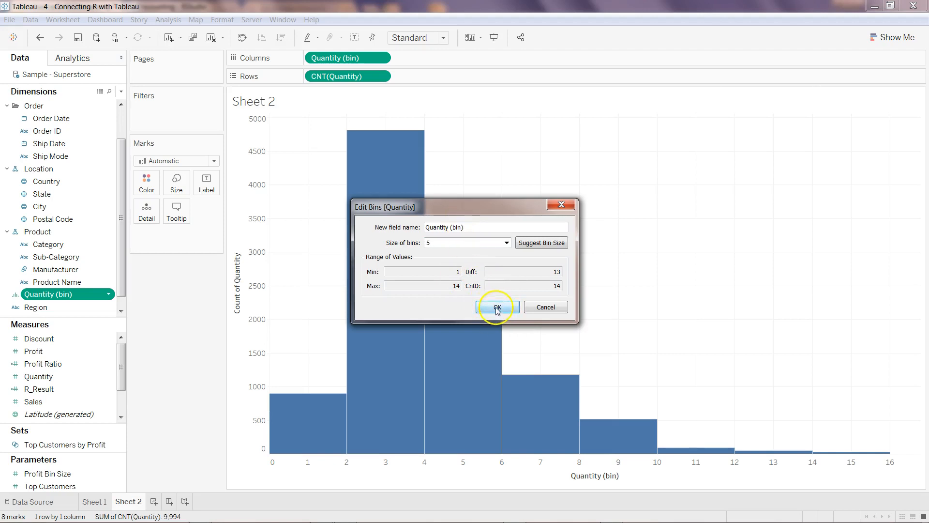
left_click(496, 307)
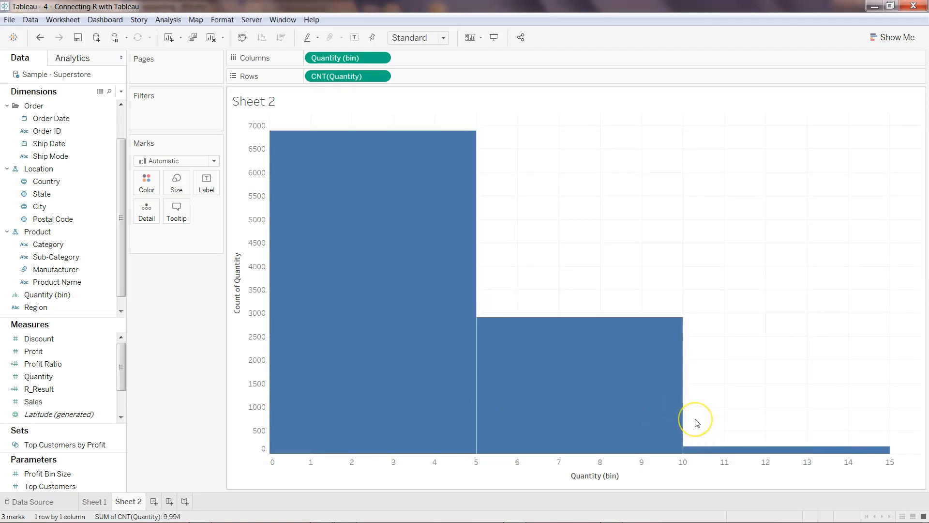
mouse_move(295, 319)
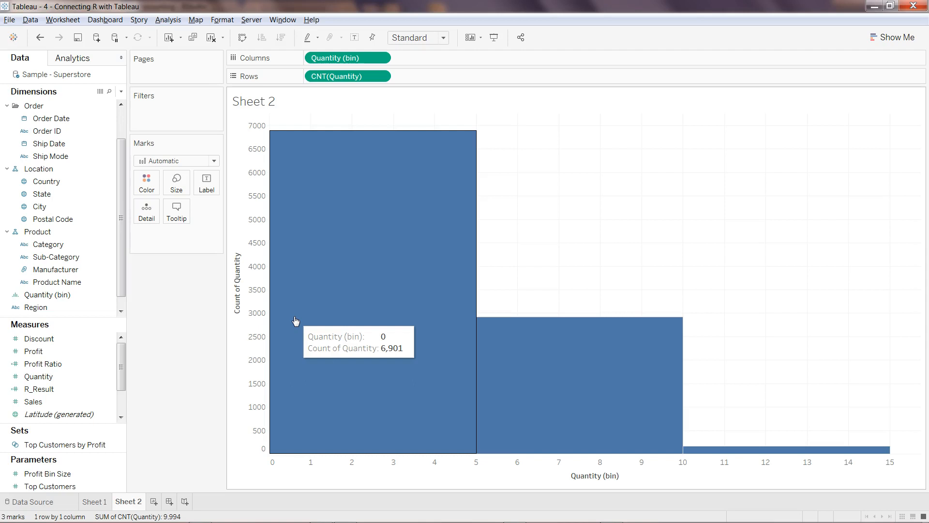
mouse_move(602, 470)
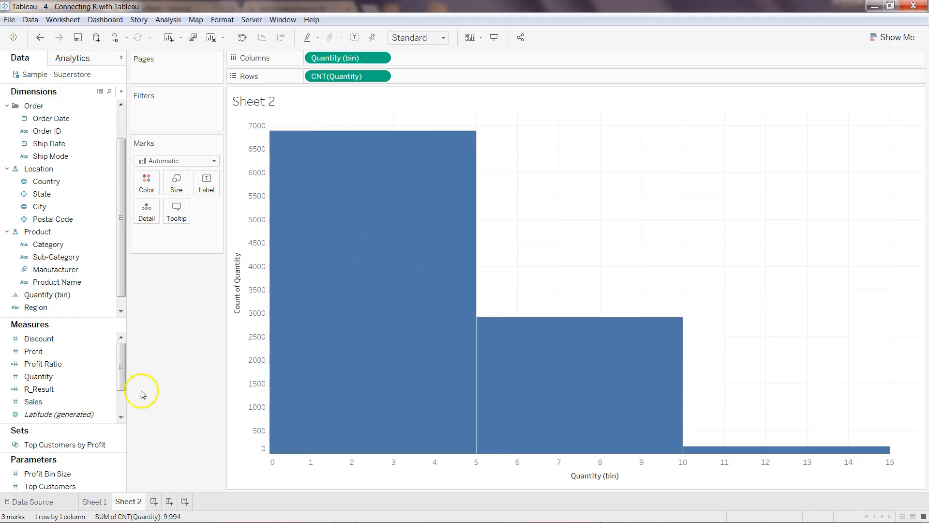
Step: On a new Sheet 3, plot SUM(Sales) on Rows against SUM(Quantity) on Columns
left_click(187, 501)
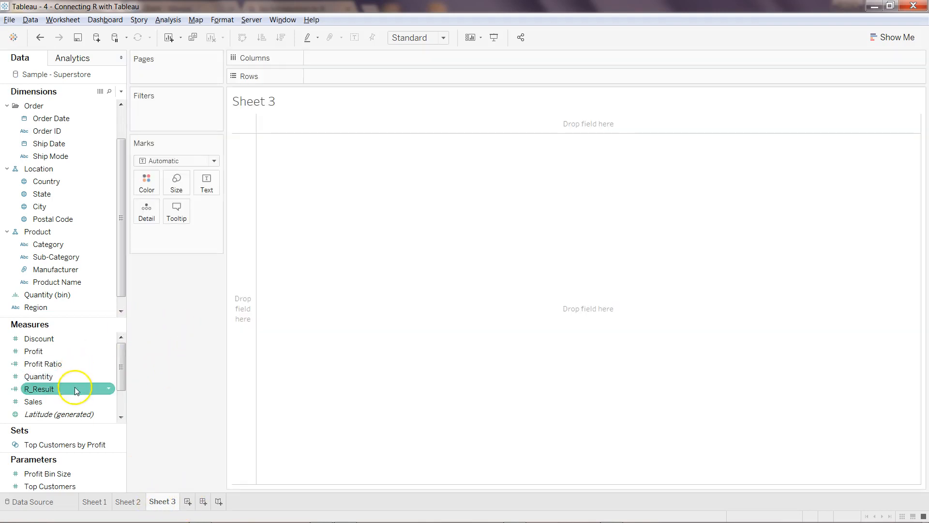
left_click(33, 401)
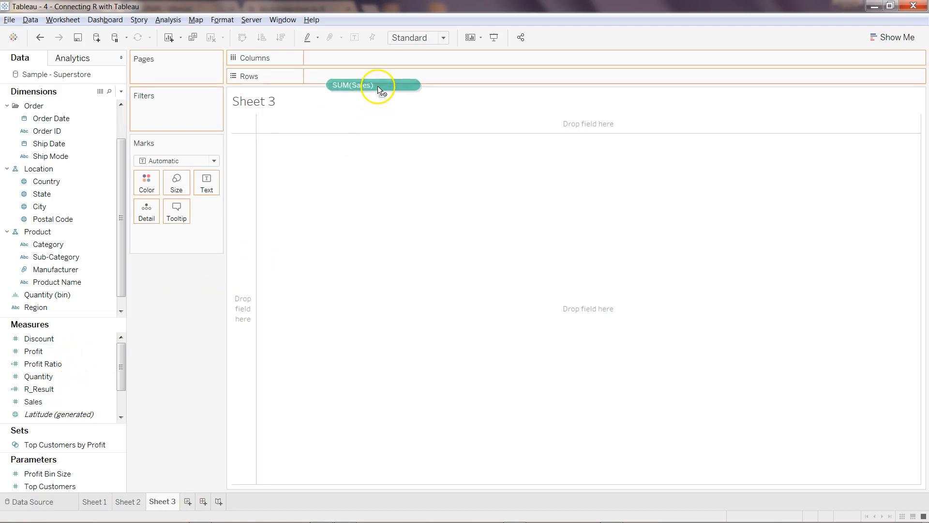
left_click_drag(374, 85, 348, 76)
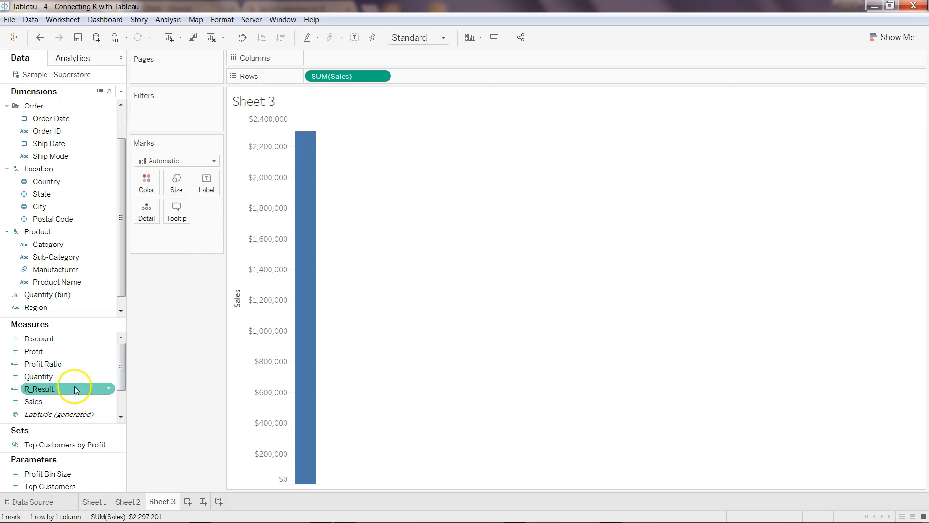
left_click_drag(38, 377, 347, 58)
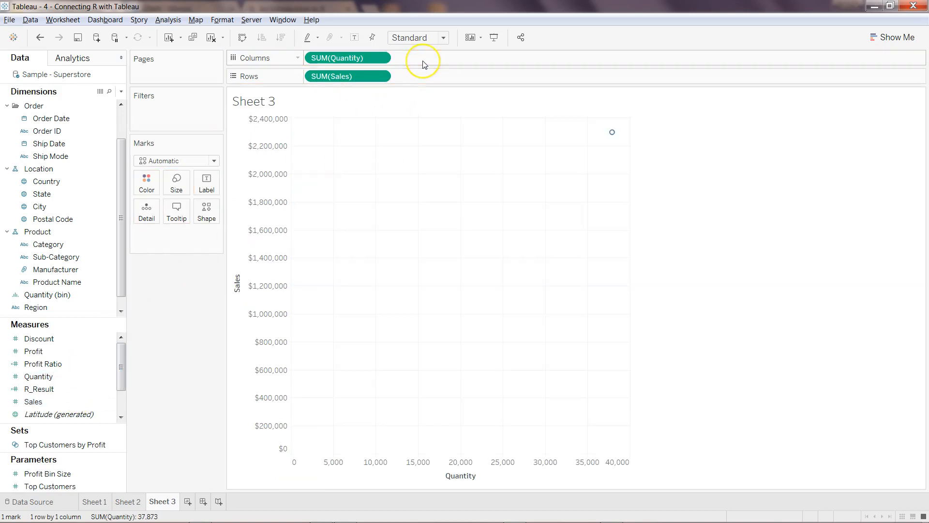
mouse_move(612, 132)
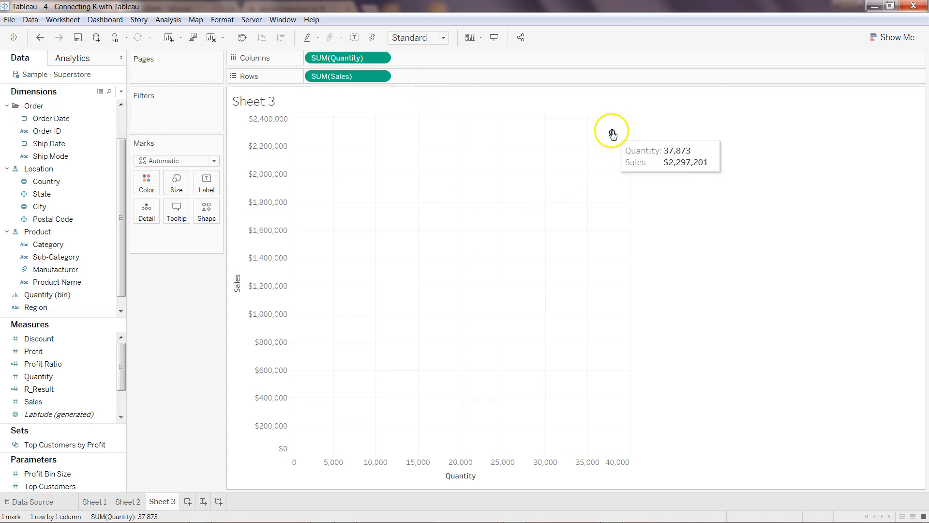
mouse_move(299, 381)
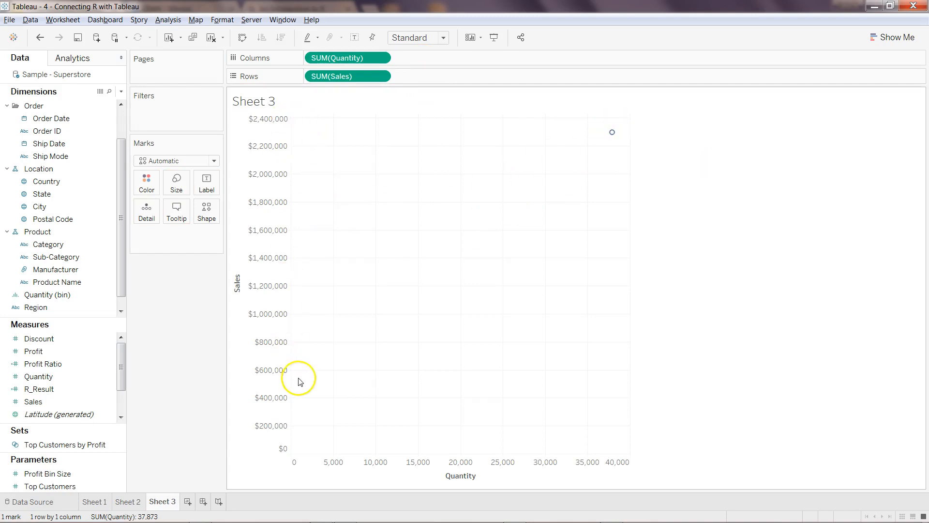
mouse_move(499, 264)
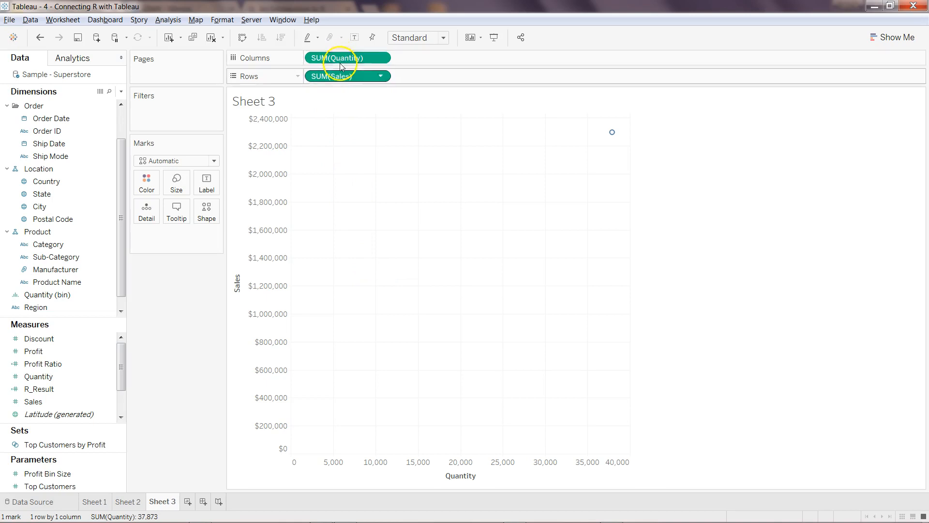
mouse_move(348, 178)
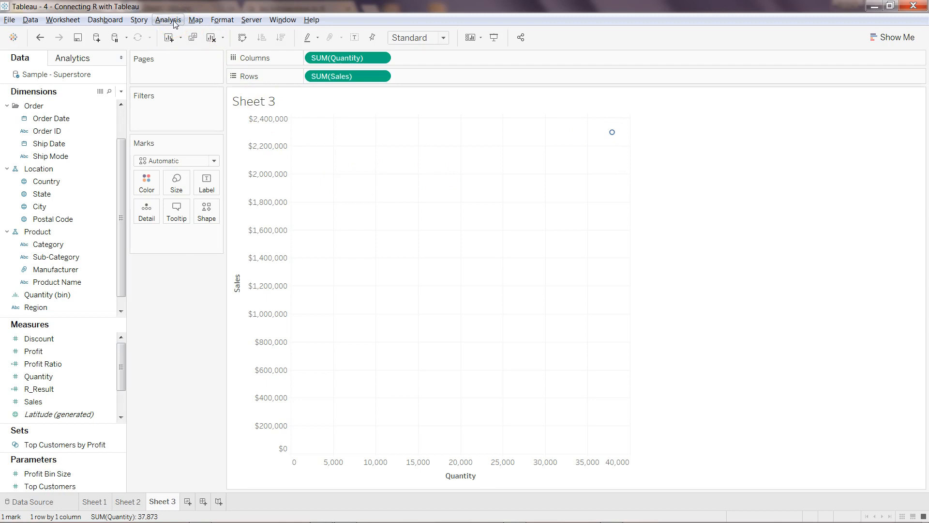
Step: Turn off measure aggregation via the Analysis menu to show individual marks
left_click(168, 19)
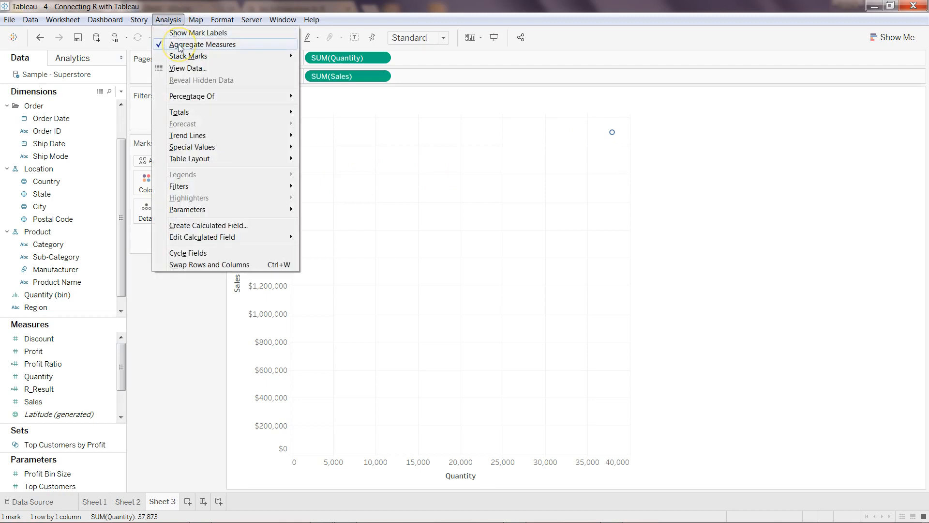
left_click(203, 44)
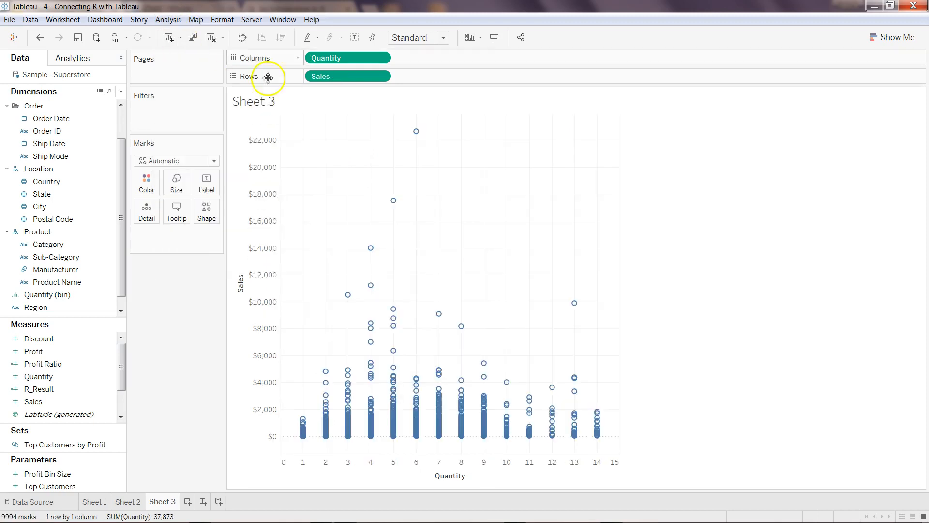
mouse_move(412, 427)
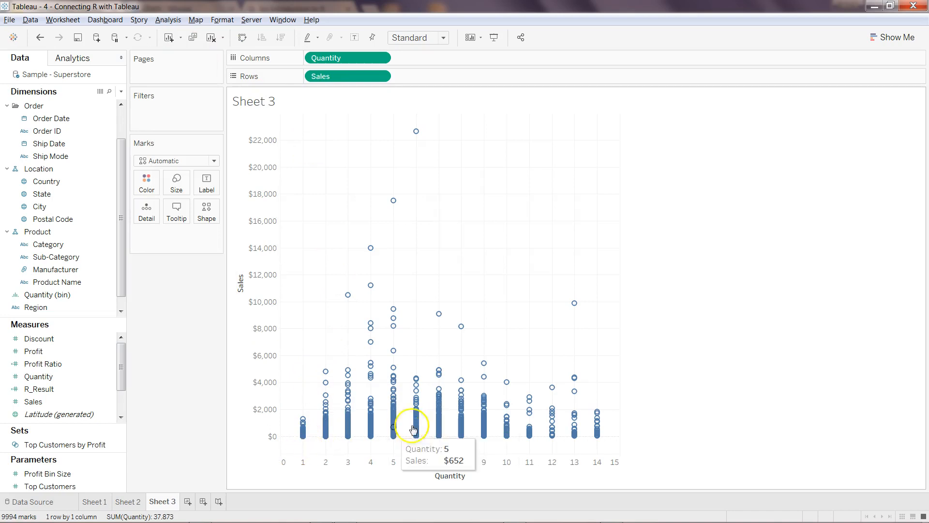
mouse_move(369, 446)
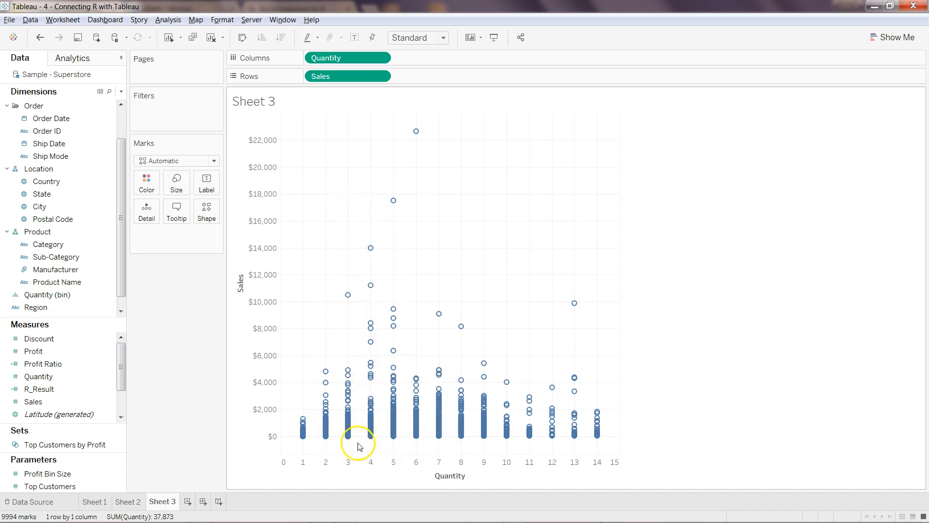
mouse_move(398, 410)
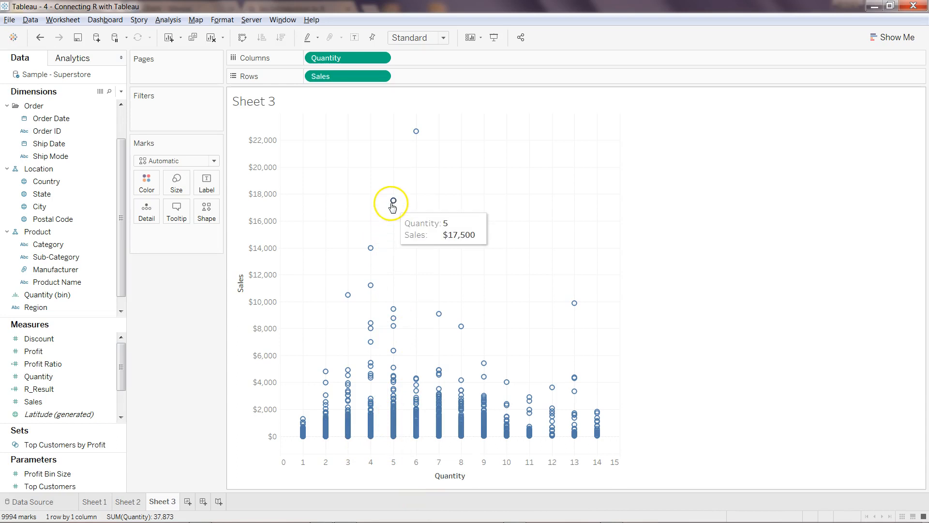
mouse_move(406, 132)
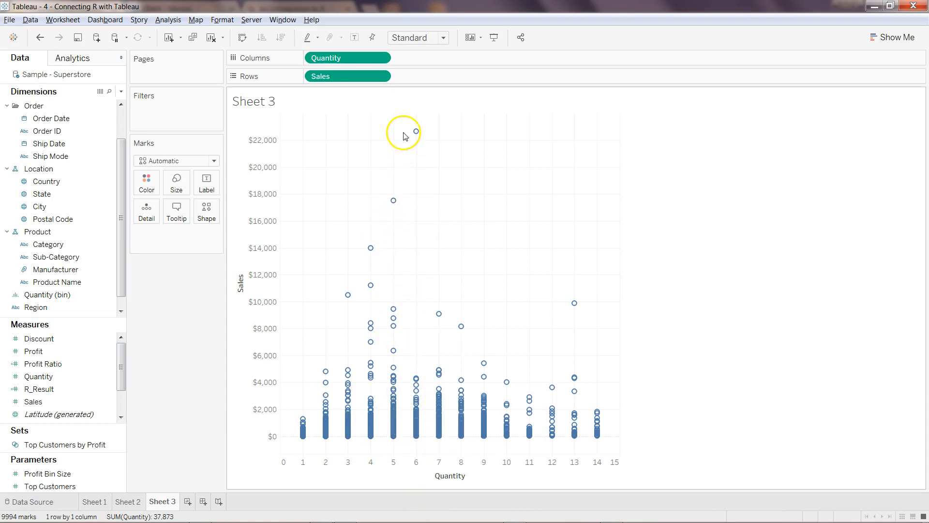
mouse_move(417, 131)
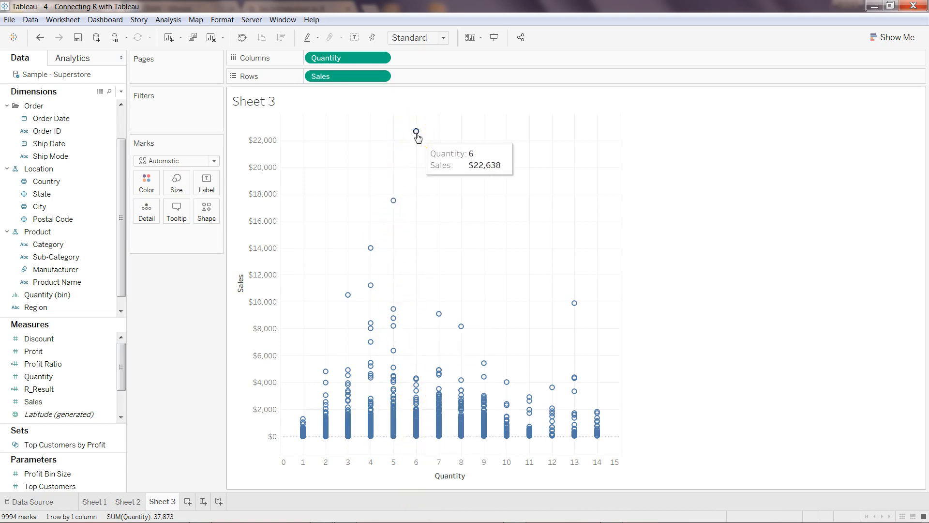
mouse_move(409, 201)
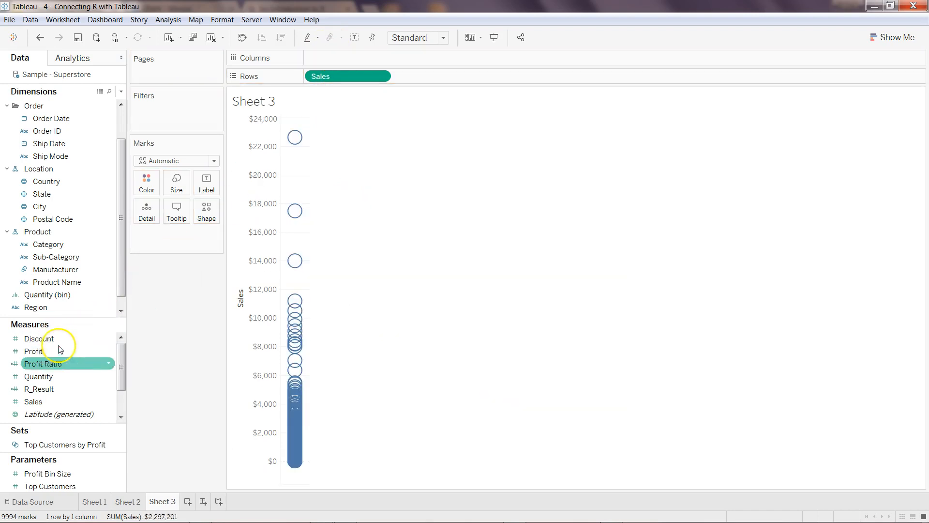
left_click_drag(34, 351, 355, 62)
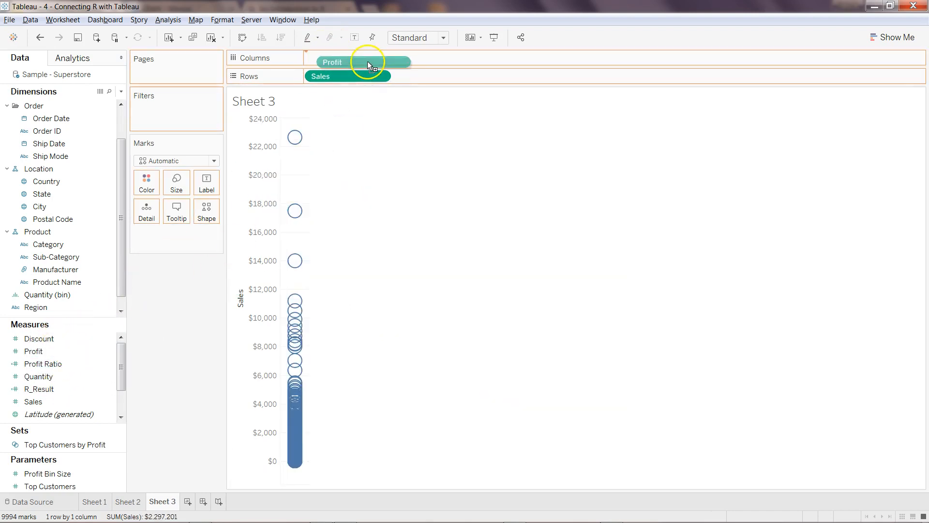
left_click_drag(367, 63, 332, 58)
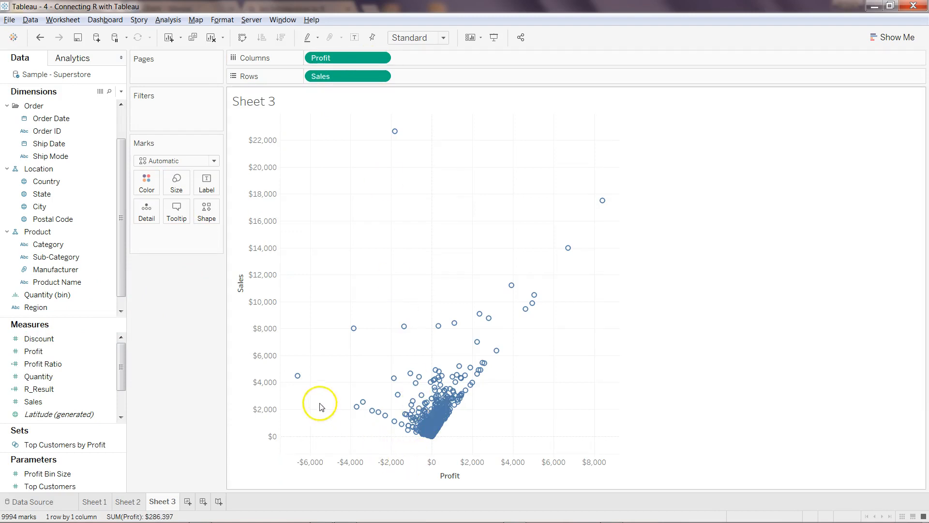
mouse_move(549, 313)
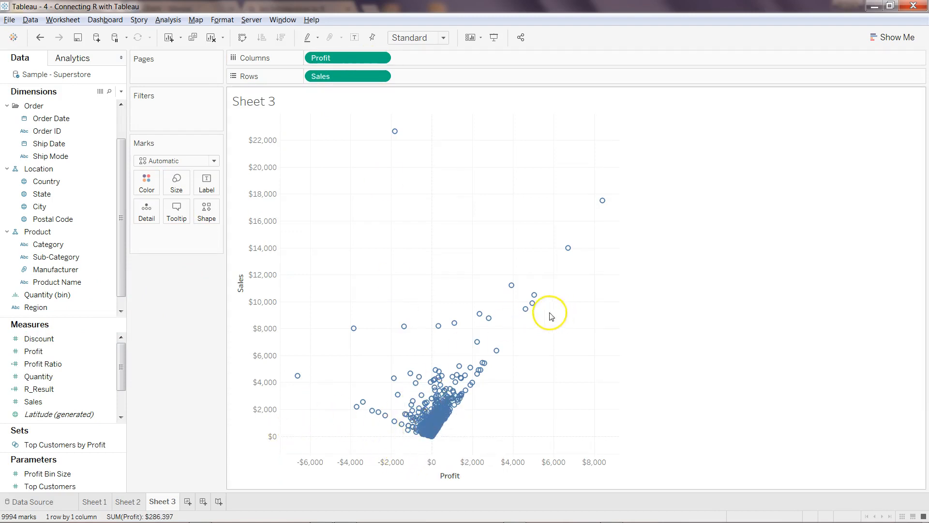
mouse_move(325, 391)
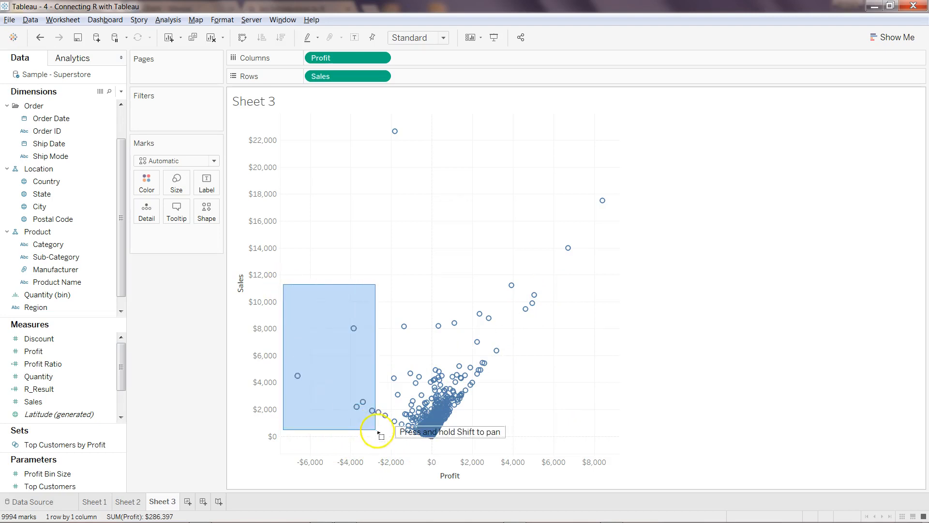
left_click_drag(379, 432, 427, 436)
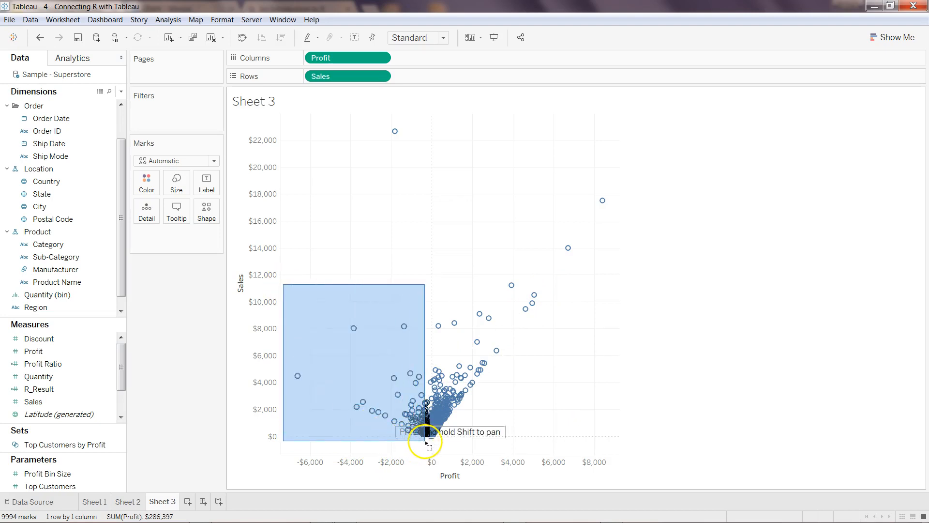
left_click_drag(285, 286, 424, 442)
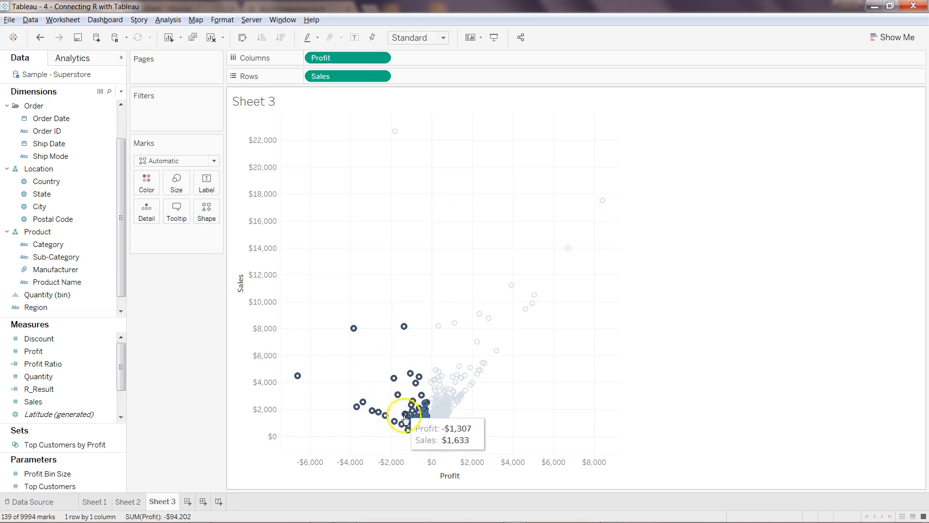
mouse_move(463, 278)
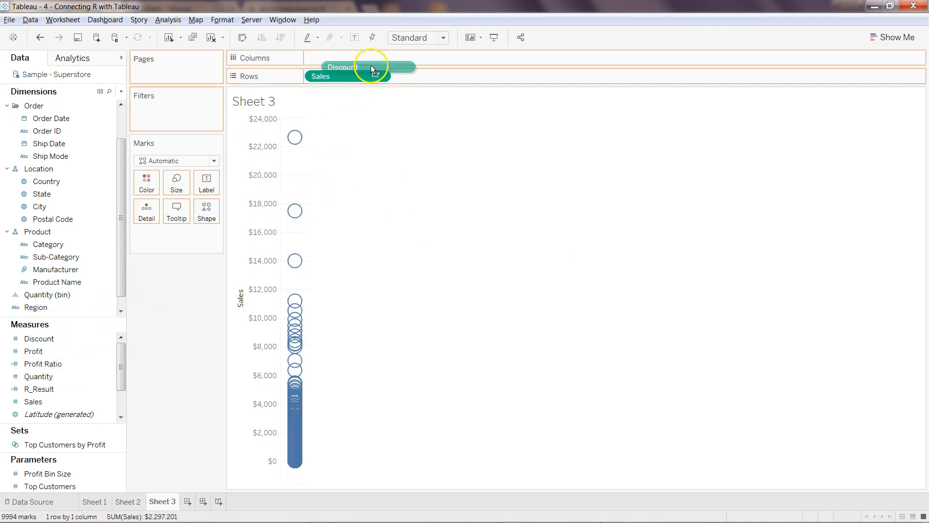
Step: Put Discount on Columns to scatter individual Sales across 0%–80% discount levels
left_click_drag(344, 66, 348, 58)
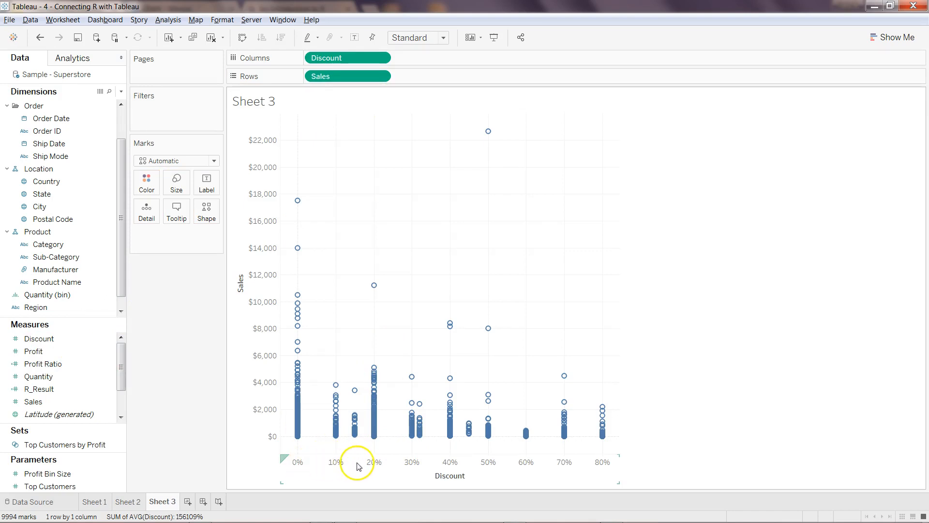
mouse_move(526, 462)
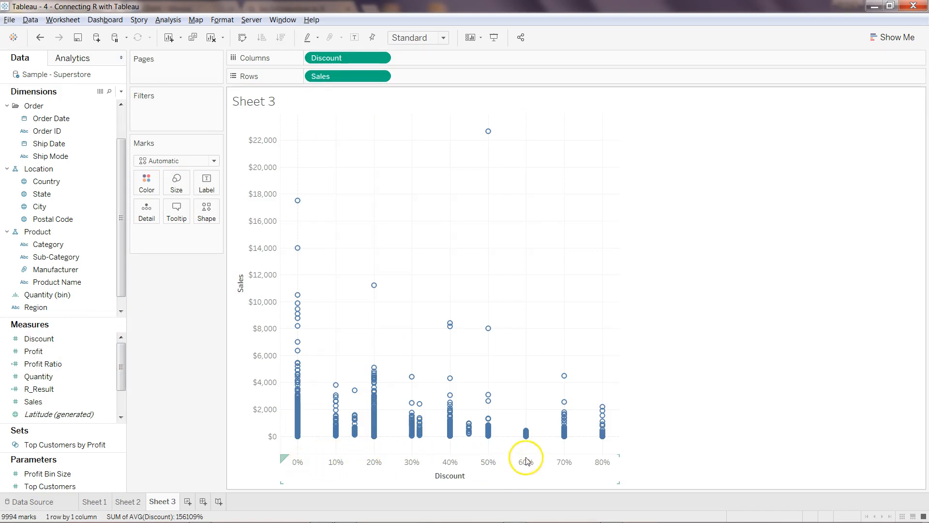
mouse_move(488, 132)
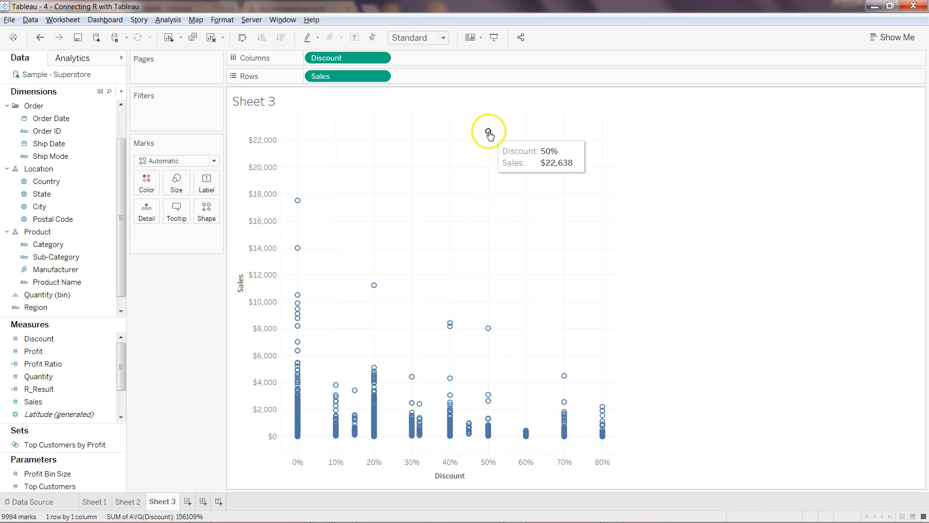
mouse_move(547, 214)
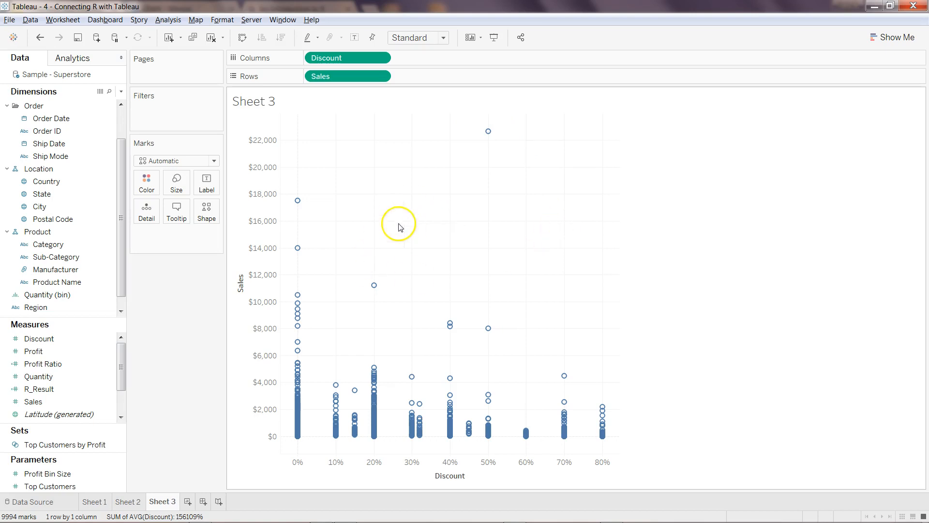
mouse_move(384, 219)
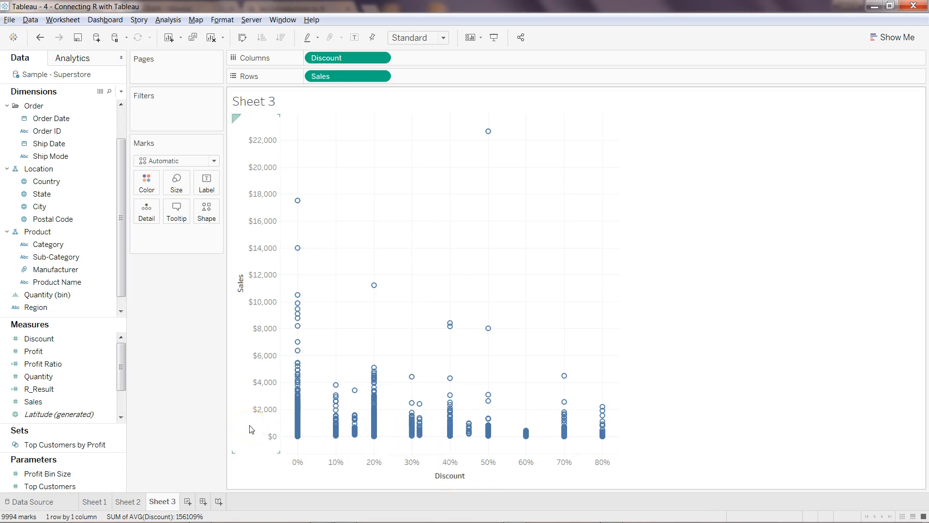
mouse_move(135, 372)
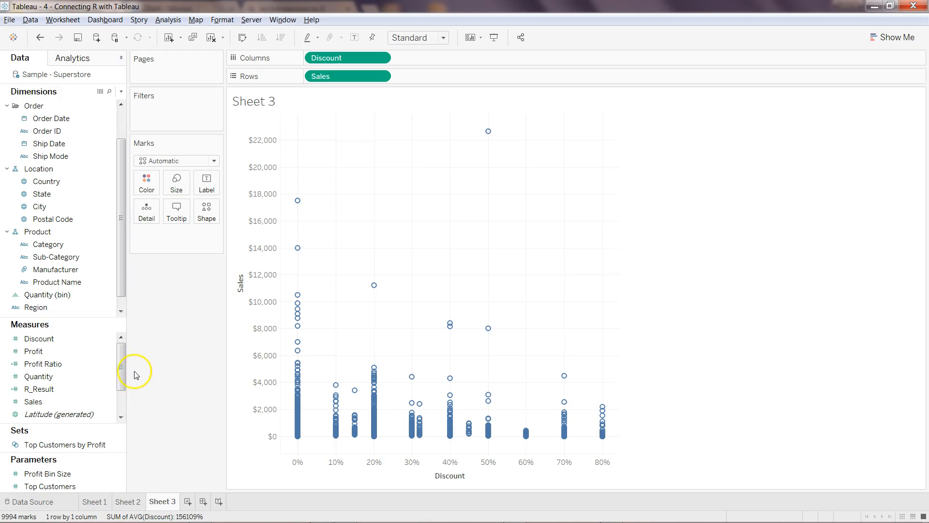
scroll("down", 3)
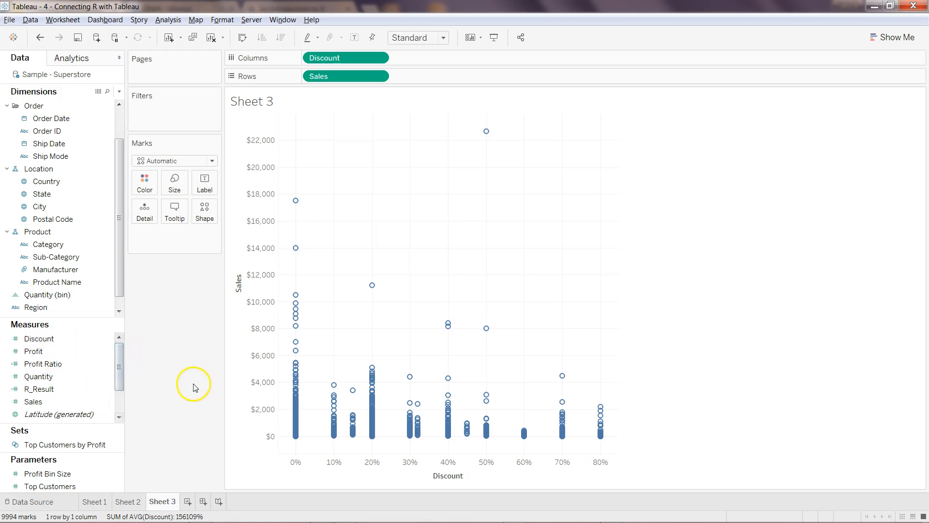
mouse_move(411, 310)
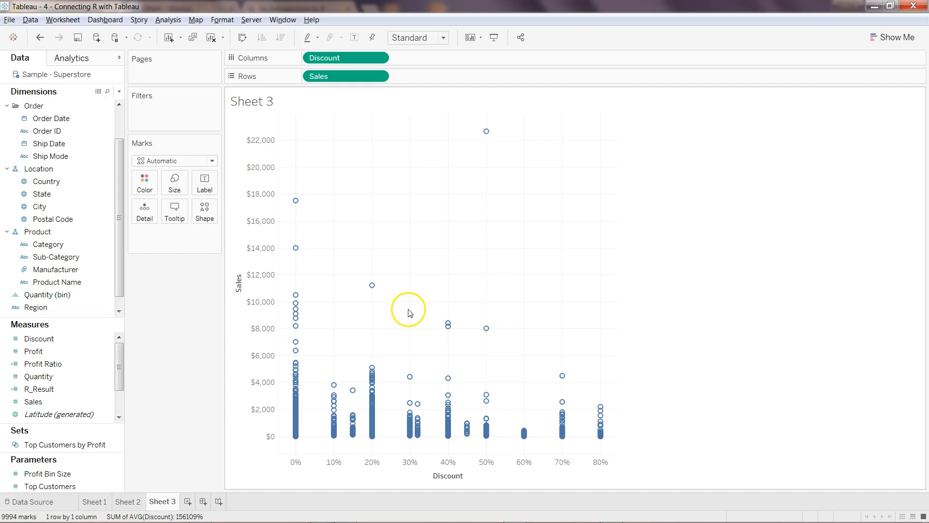